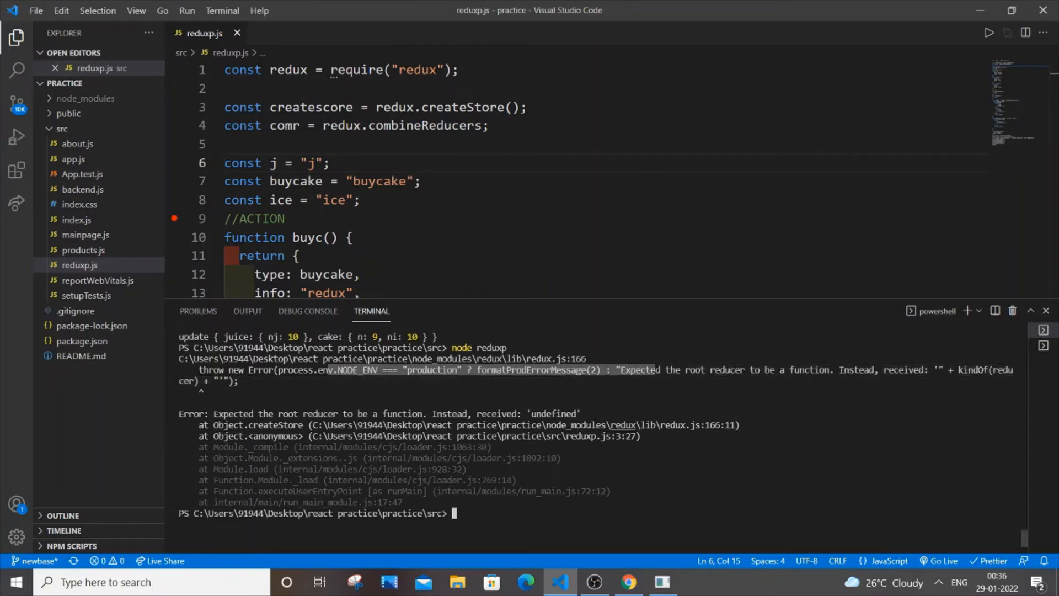
mouse_move(696, 307)
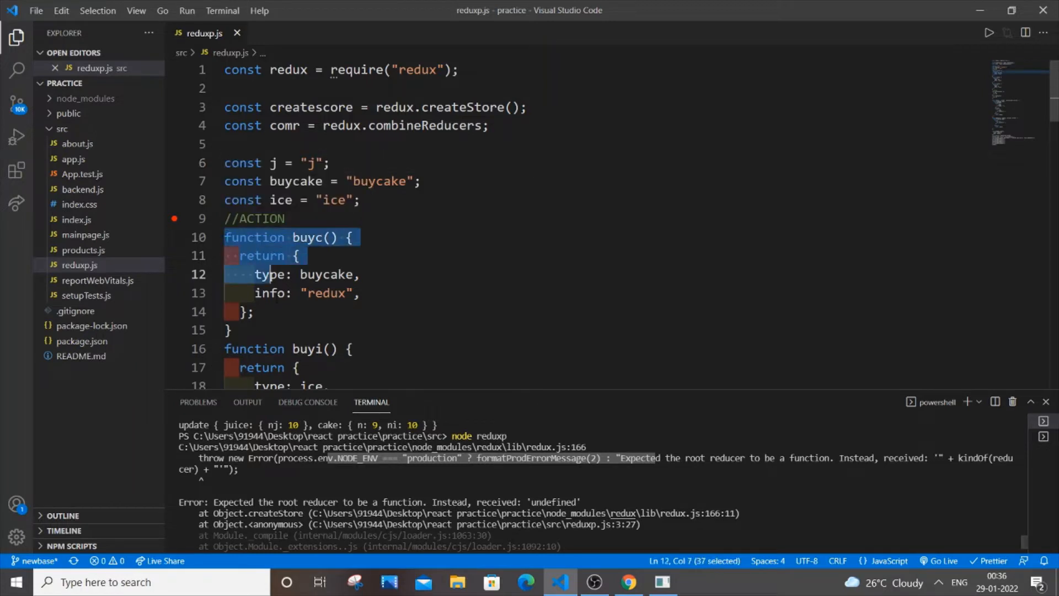
Scroll through reduxp.js, briefly marking the repeated dispatch calls under discussion
scroll("down", 3)
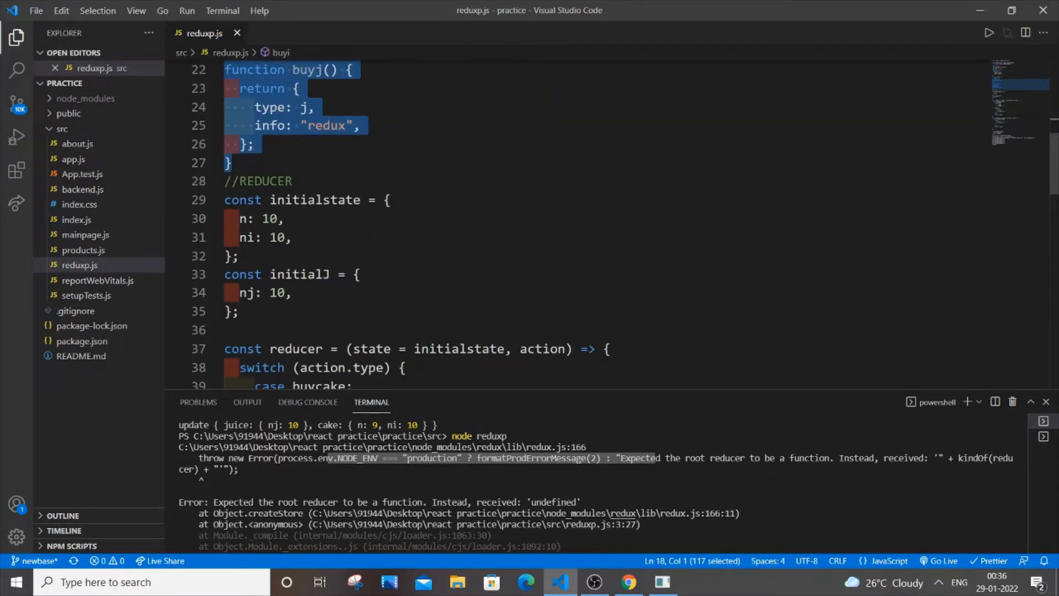
scroll("down", 3)
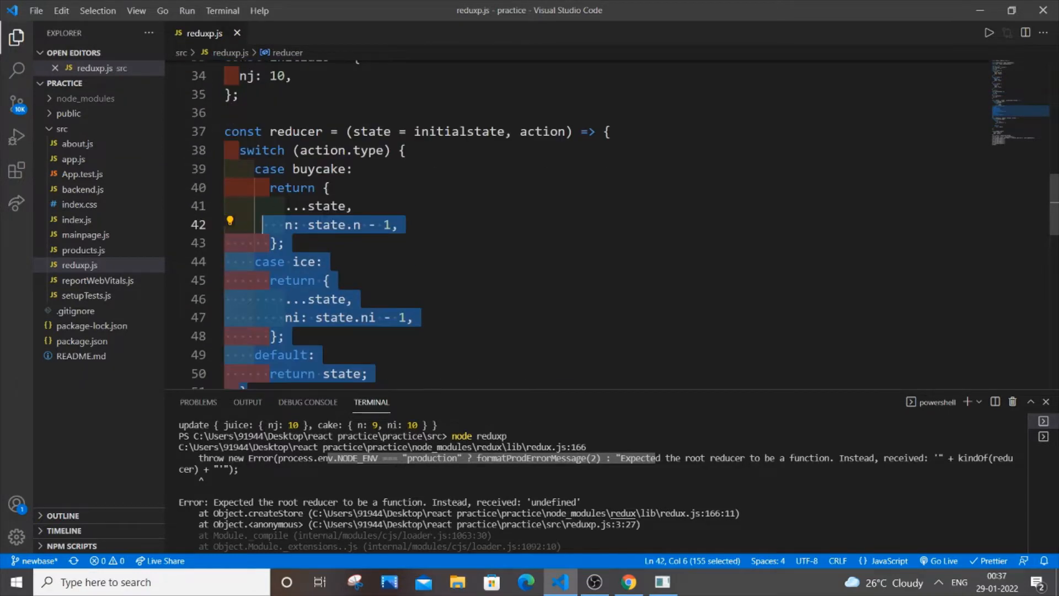
scroll("down", 3)
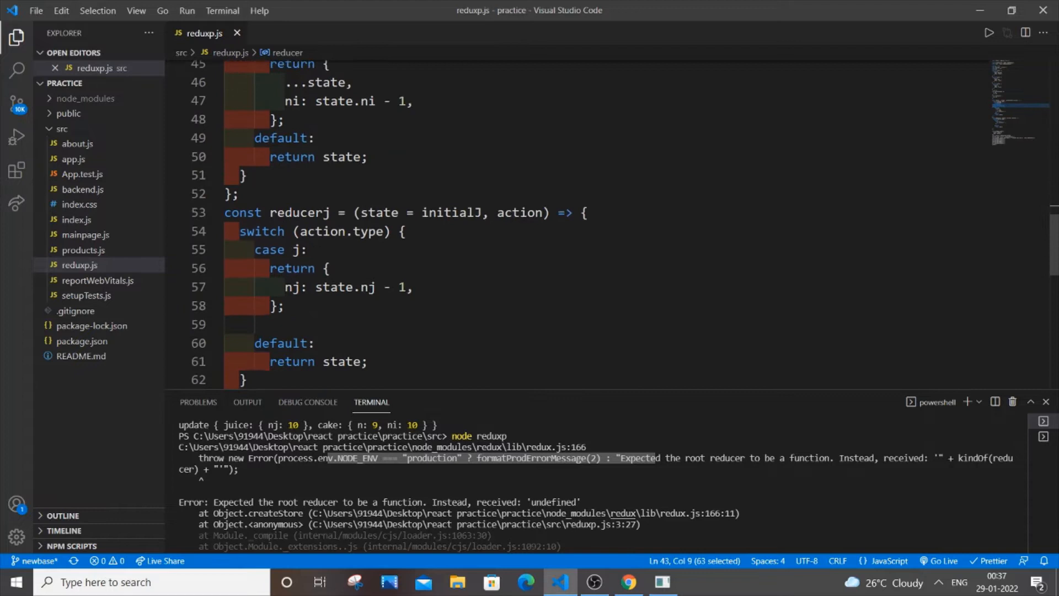
scroll("down", 3)
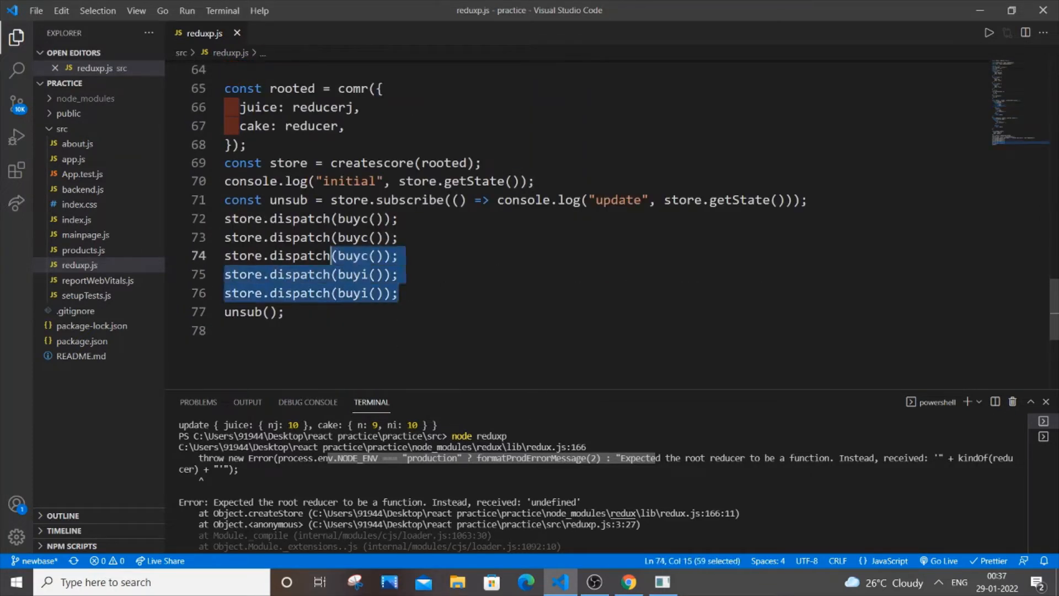
left_click(225, 218)
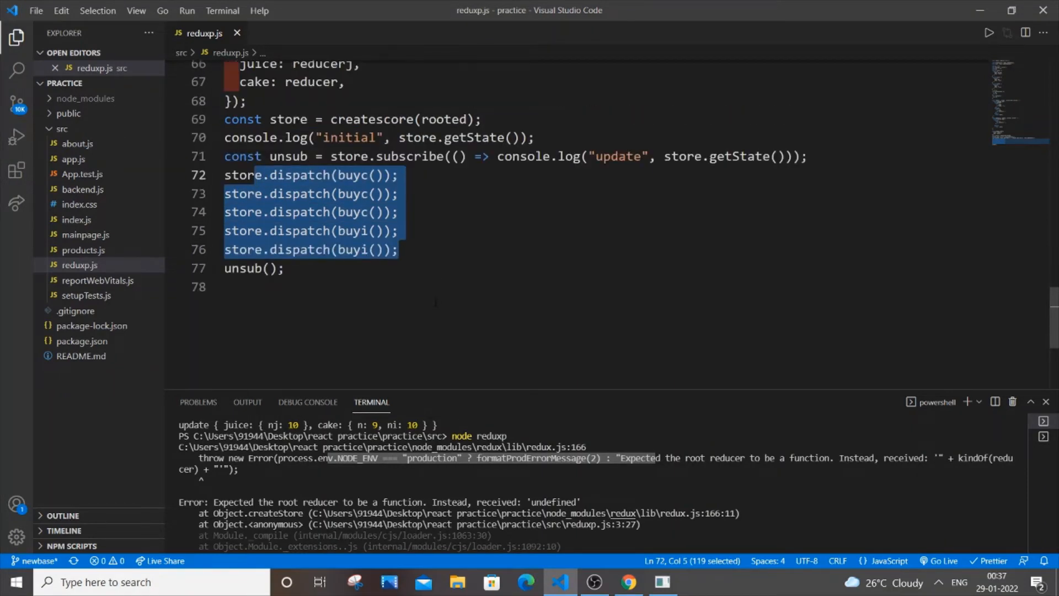
left_click(286, 268)
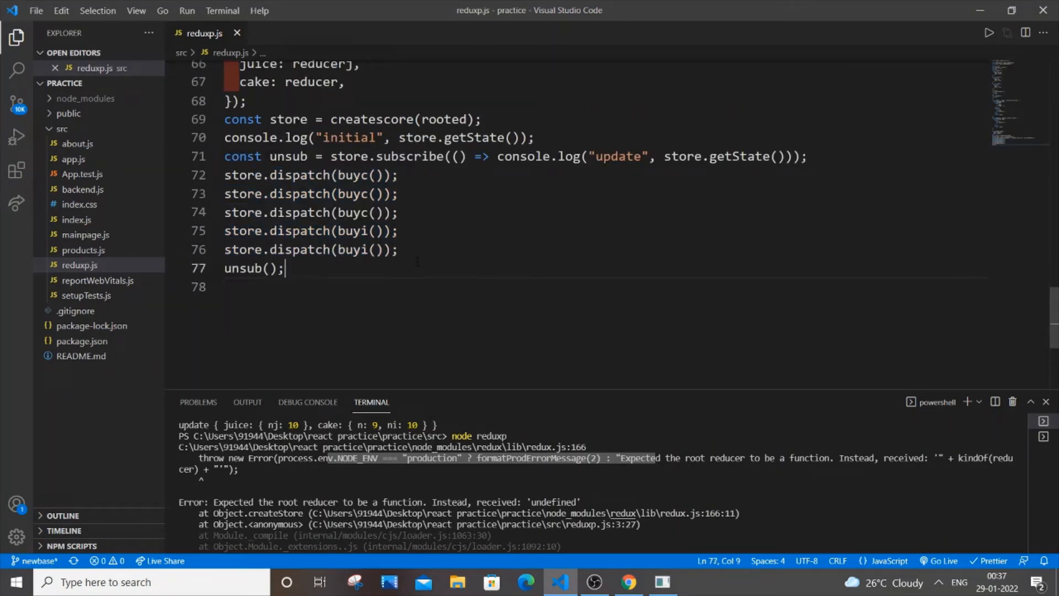
scroll("up", 3)
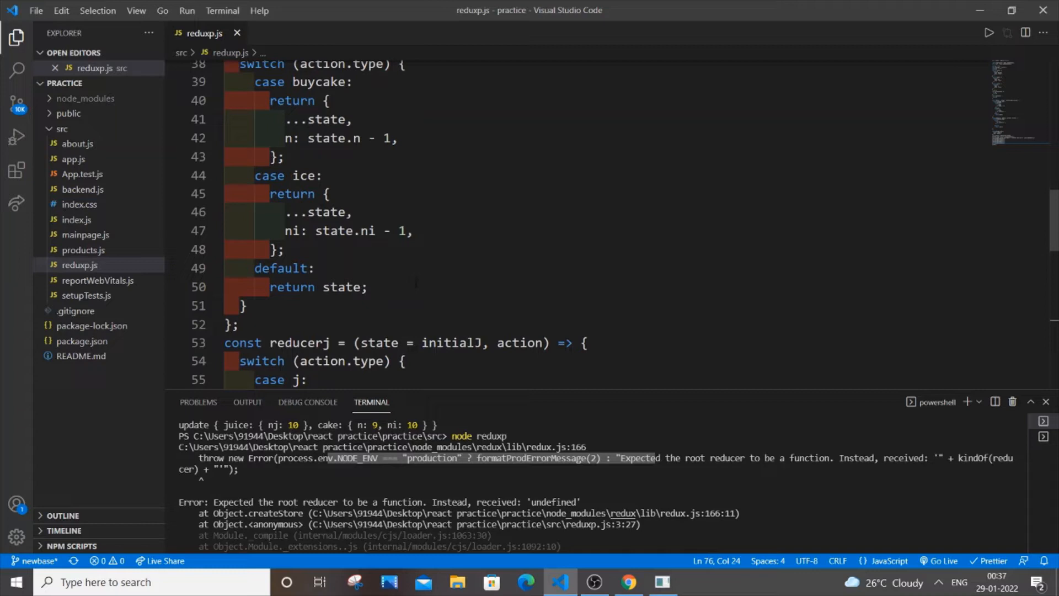
scroll("down", 3)
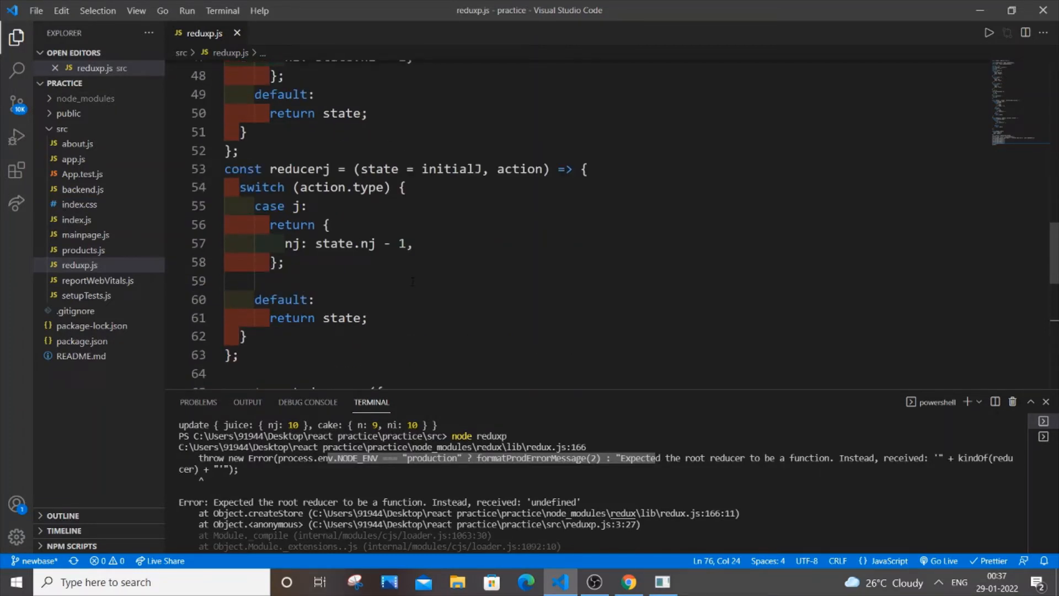
scroll("up", 3)
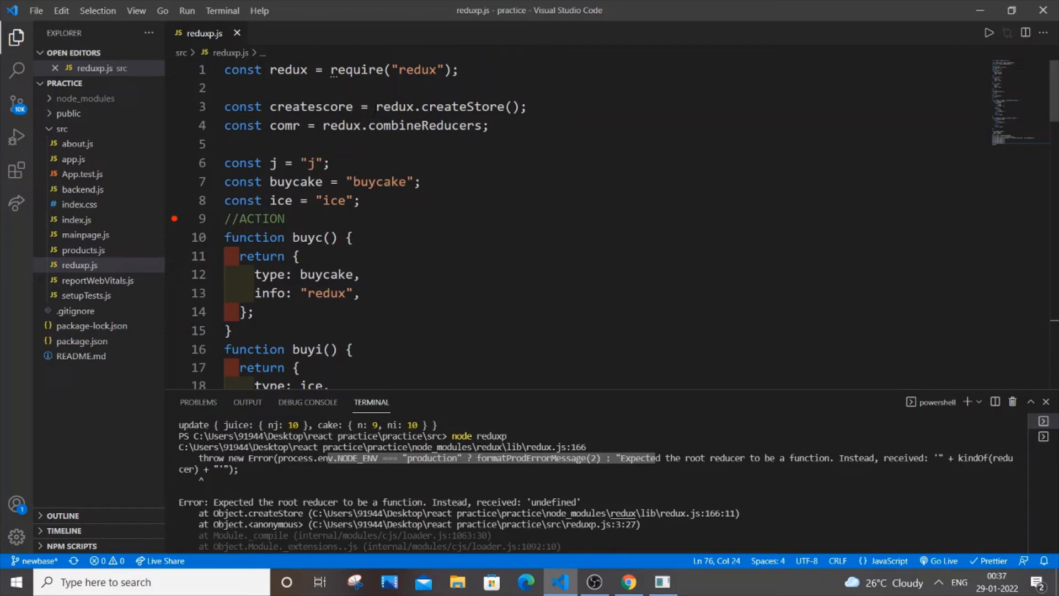
Remove the call parentheses from redux.createStore on line 3
double_click(397, 106)
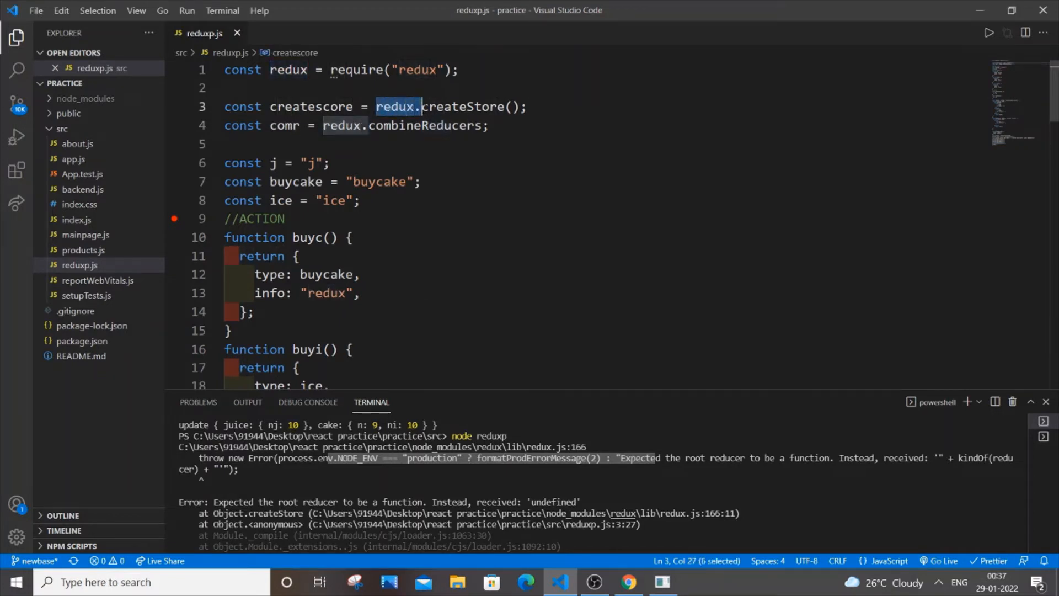
left_click(515, 106)
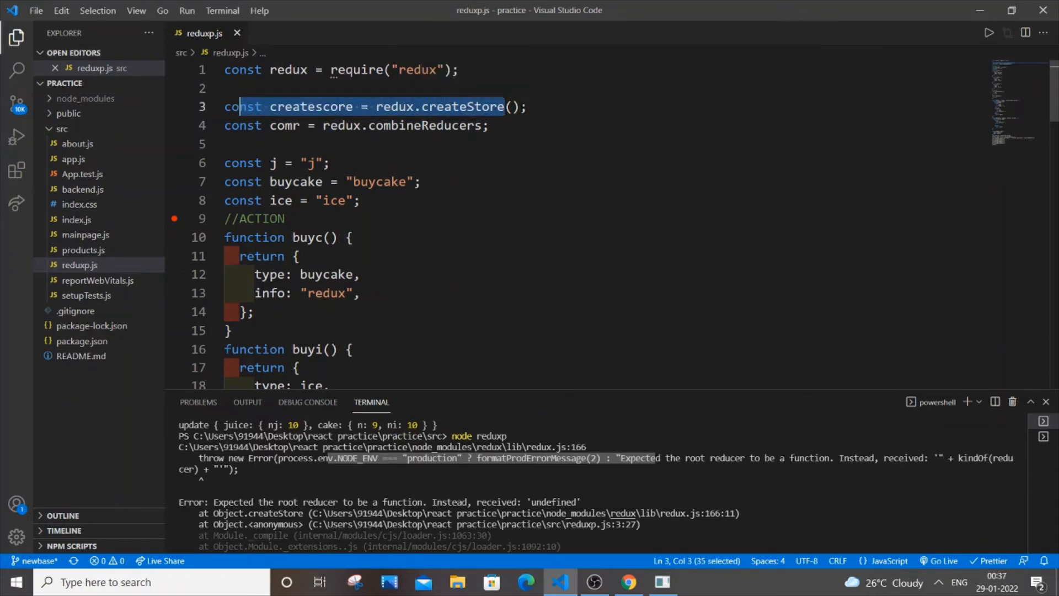
left_click(512, 106)
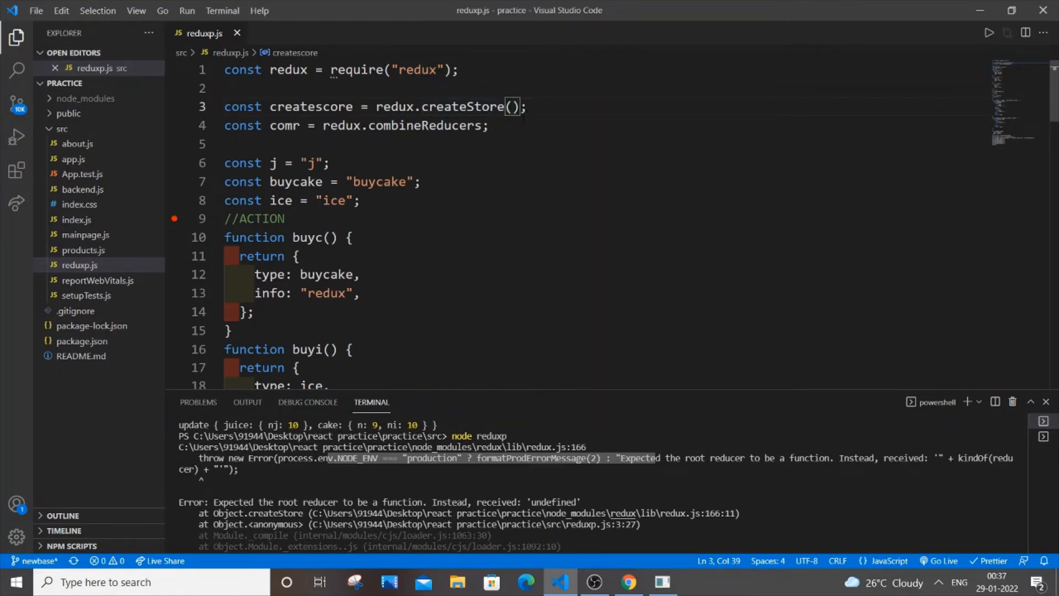
key("Backspace")
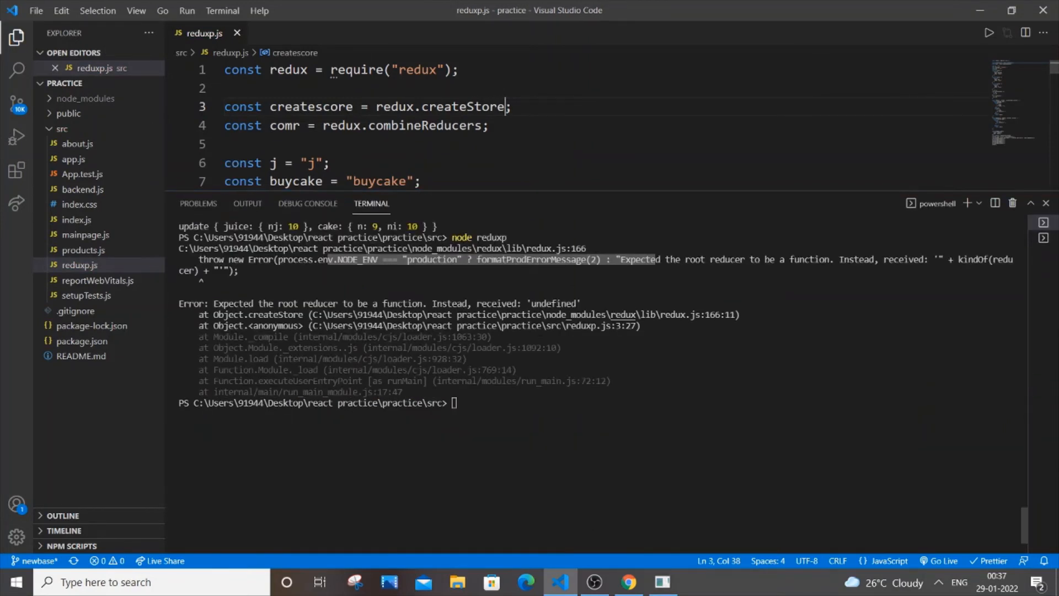
Run 'node reduxp' in the terminal to print the initial state and five cake updates
type("node reduxp")
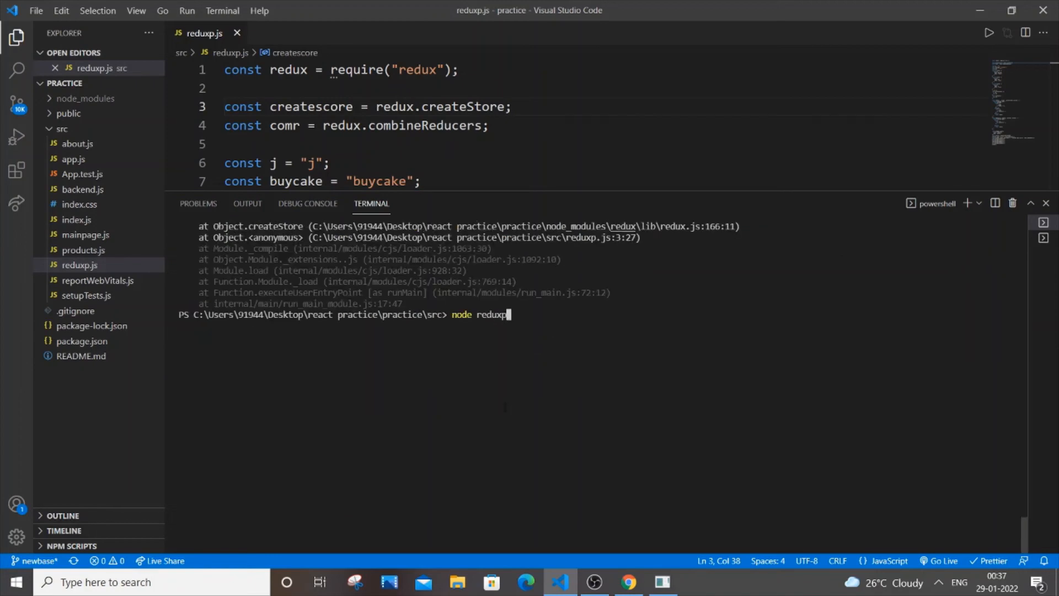
key("Return")
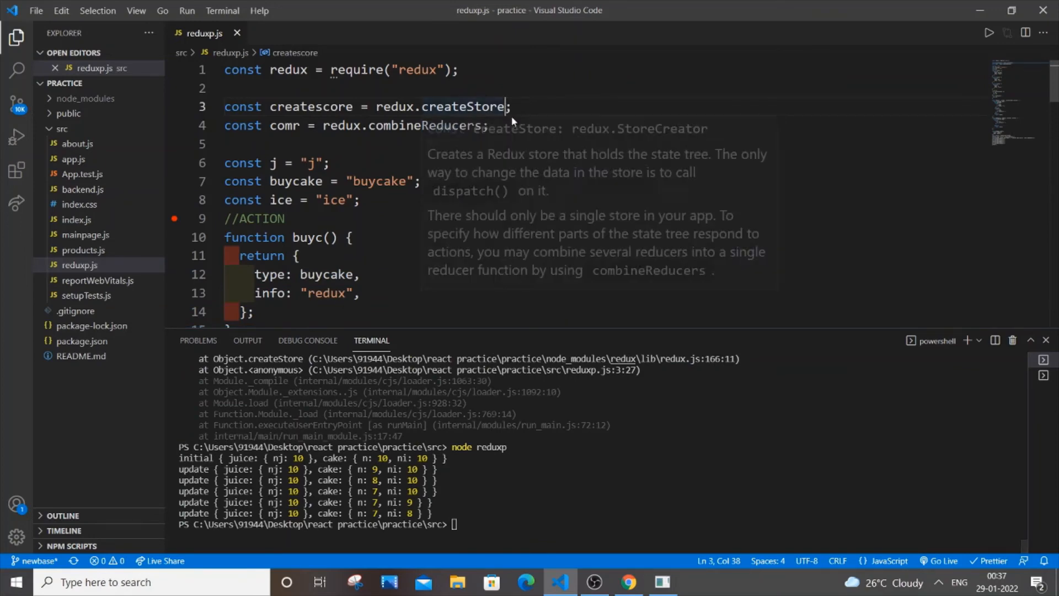
scroll("down", 3)
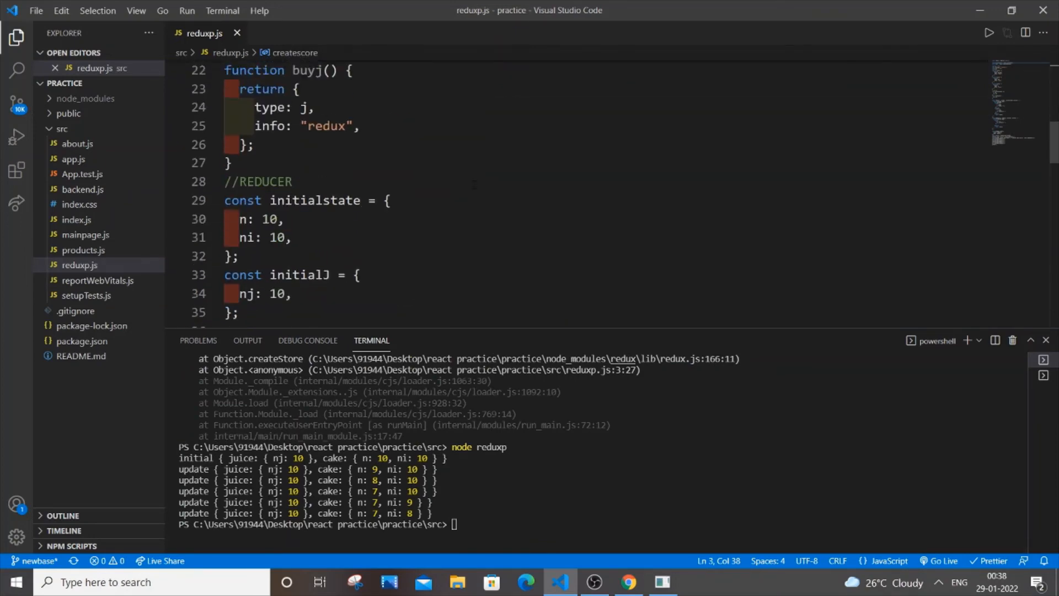
scroll("down", 3)
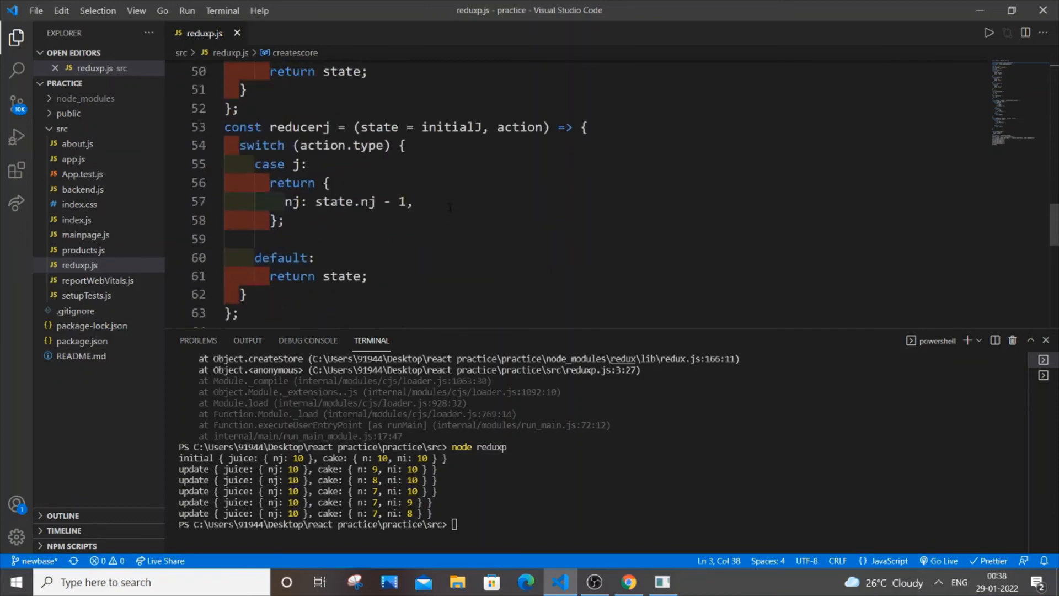
scroll("up", 3)
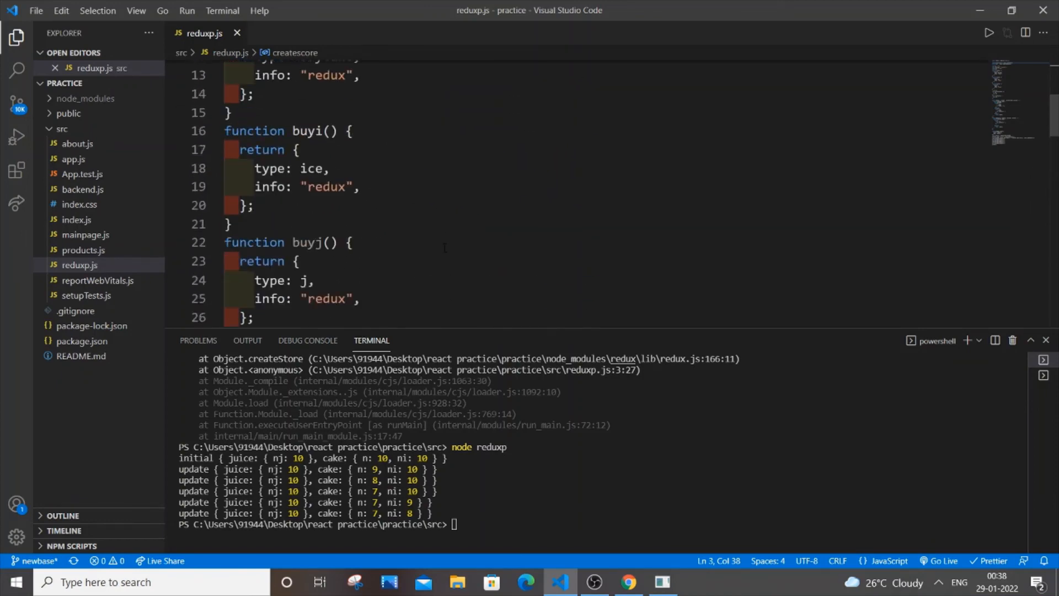
scroll("up", 3)
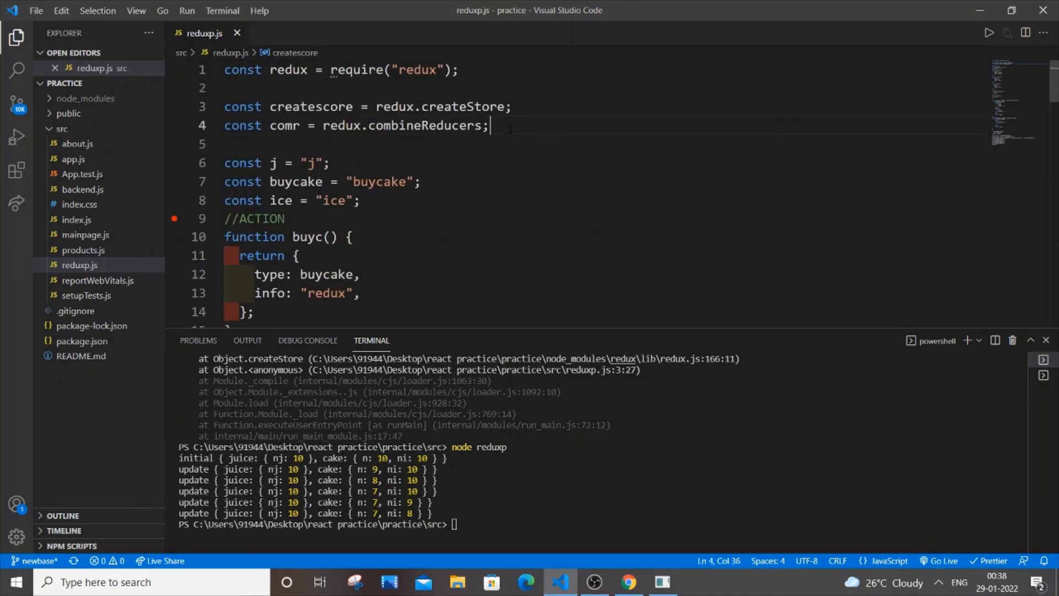